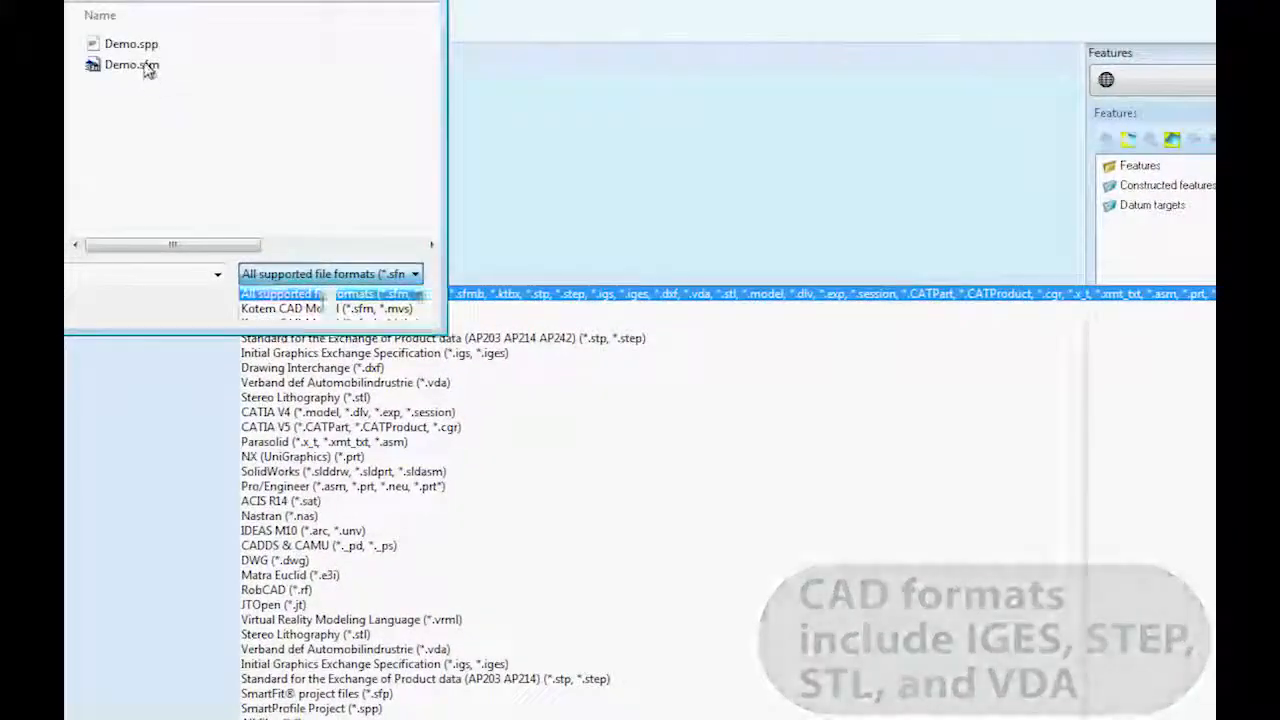
Load the Demo.sfm housing CAD model, giving 3632 surfaces for CAD preparation.
{"action": "double_click", "coordinate": [131, 64]}
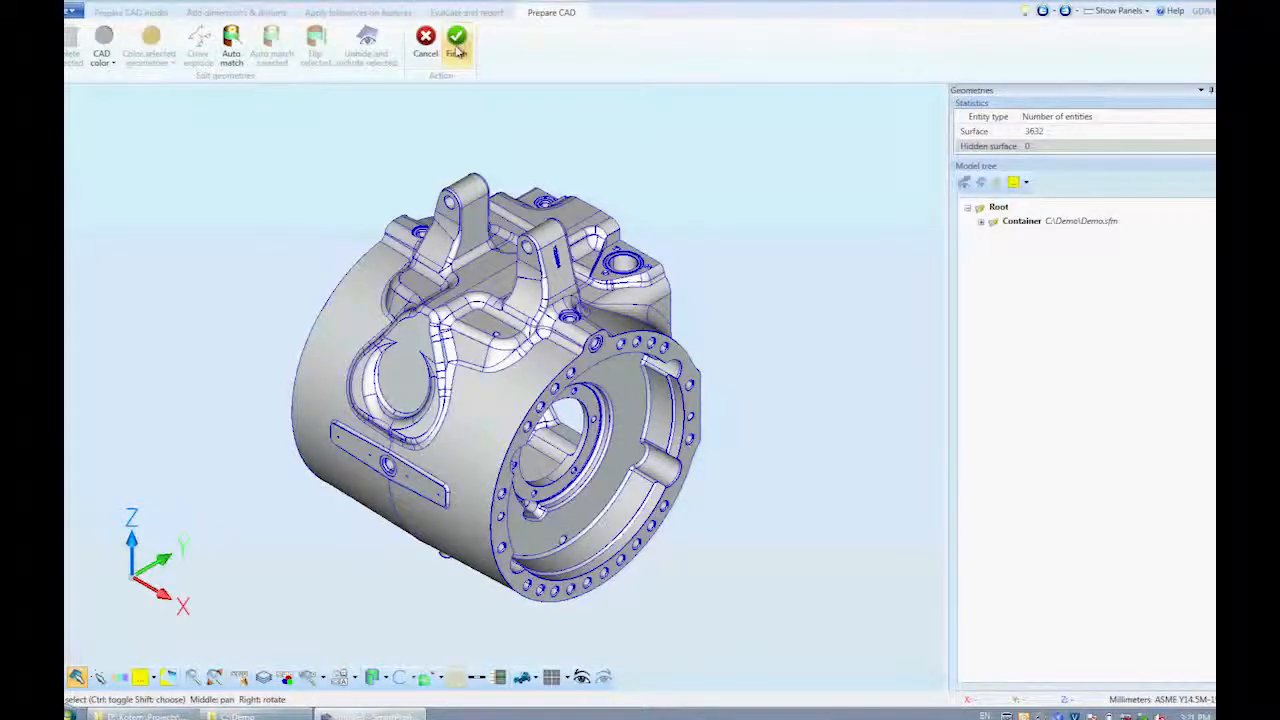
Finish CAD preparation and open Project settings to choose the GD&T standard.
{"action": "left_click", "coordinate": [456, 44]}
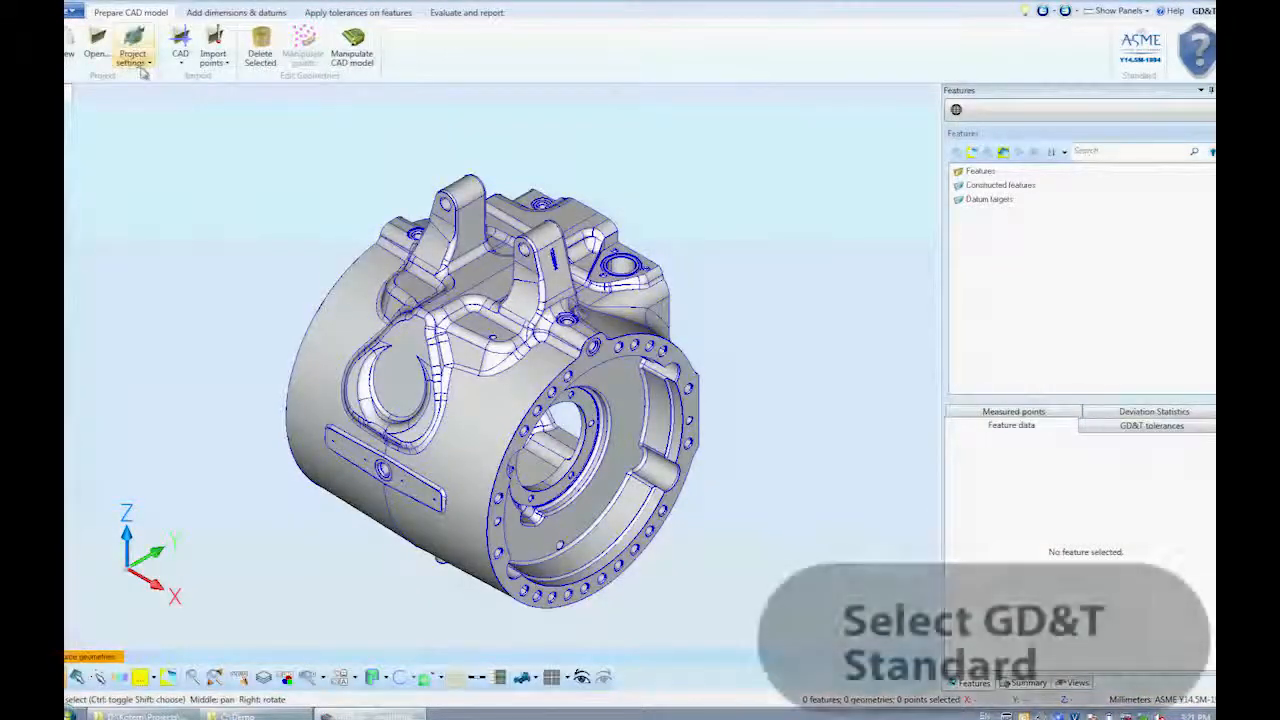
{"action": "left_click", "coordinate": [133, 48]}
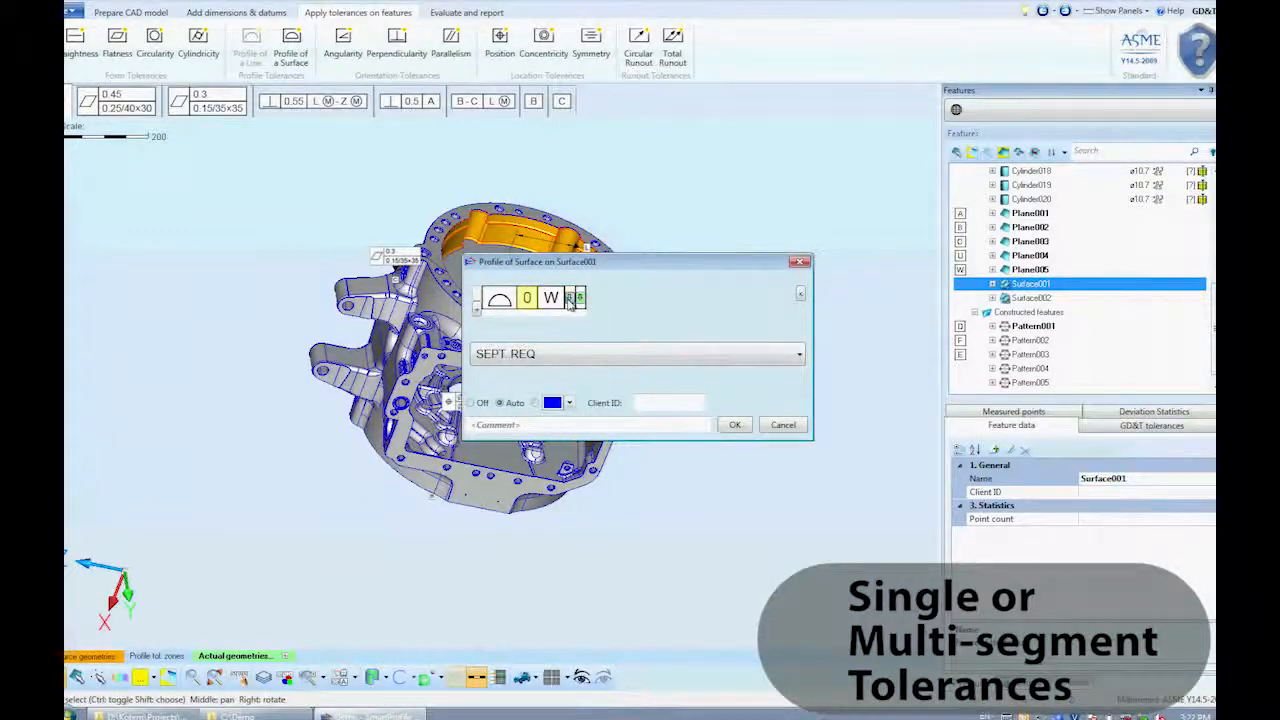
Add datums L-Z and G to Surface001's profile reference, with G at maximum material condition.
{"action": "left_click", "coordinate": [574, 297]}
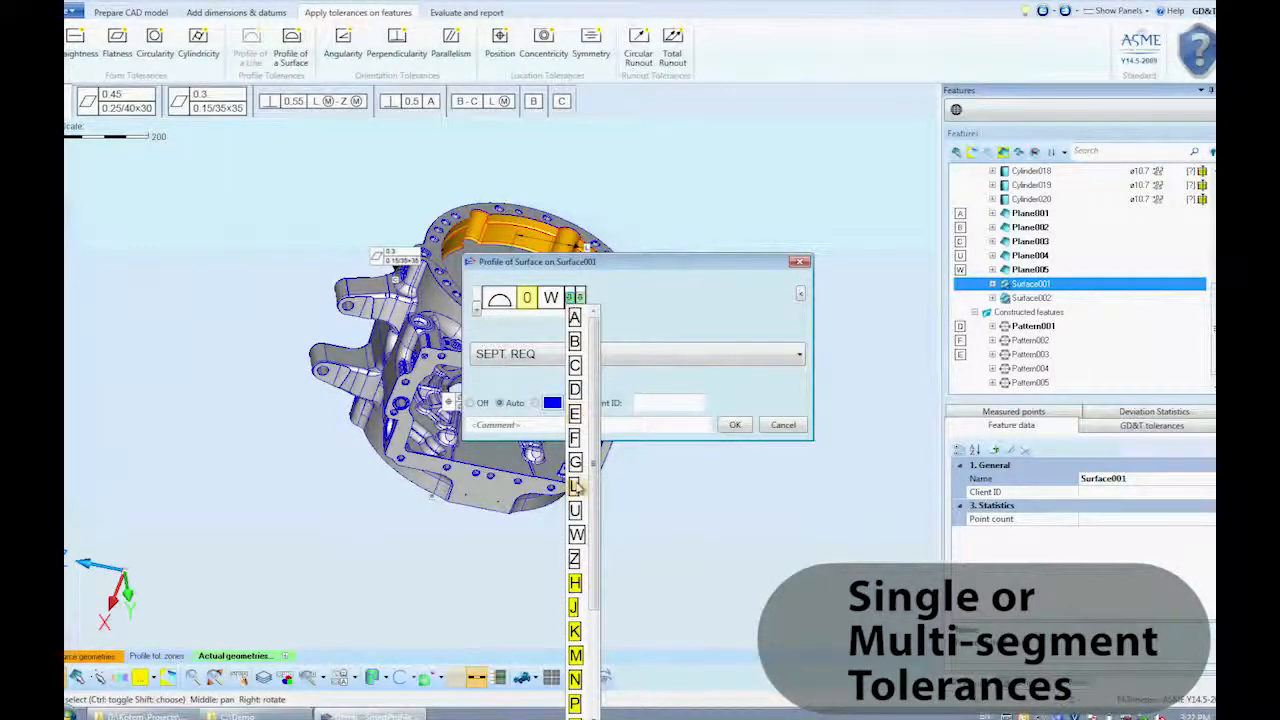
{"action": "left_click", "coordinate": [574, 485]}
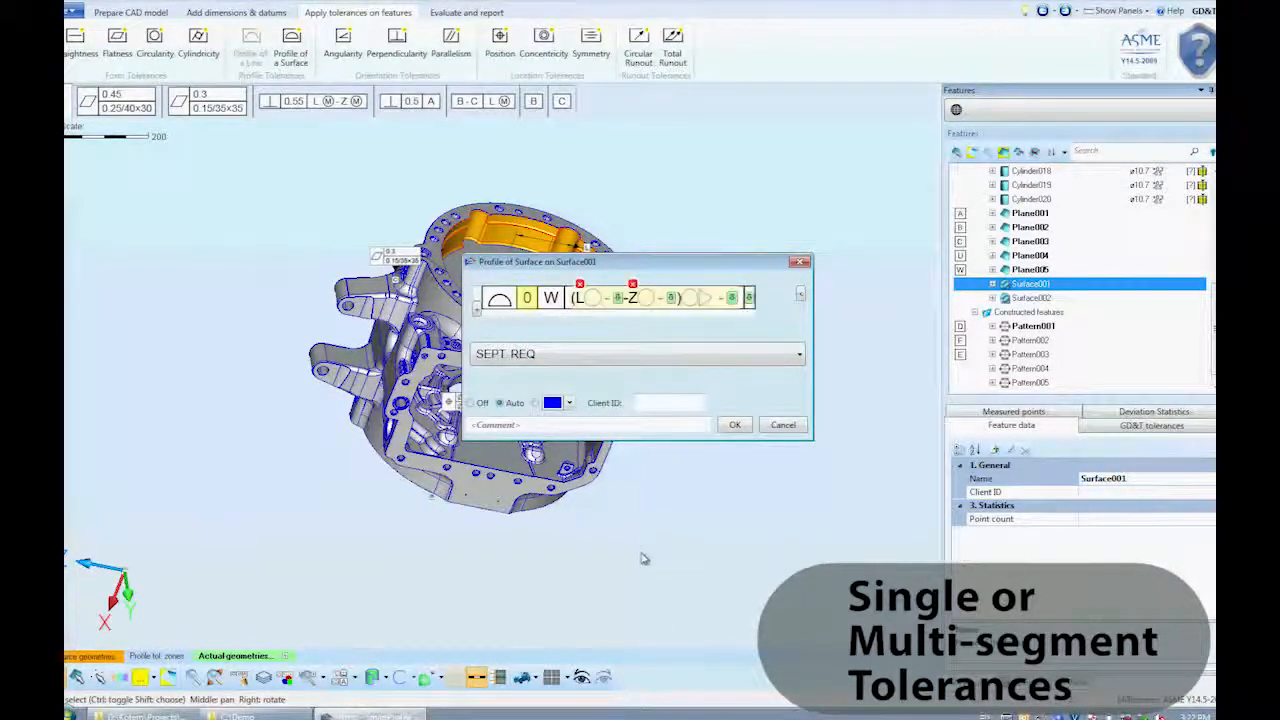
{"action": "left_click", "coordinate": [591, 297]}
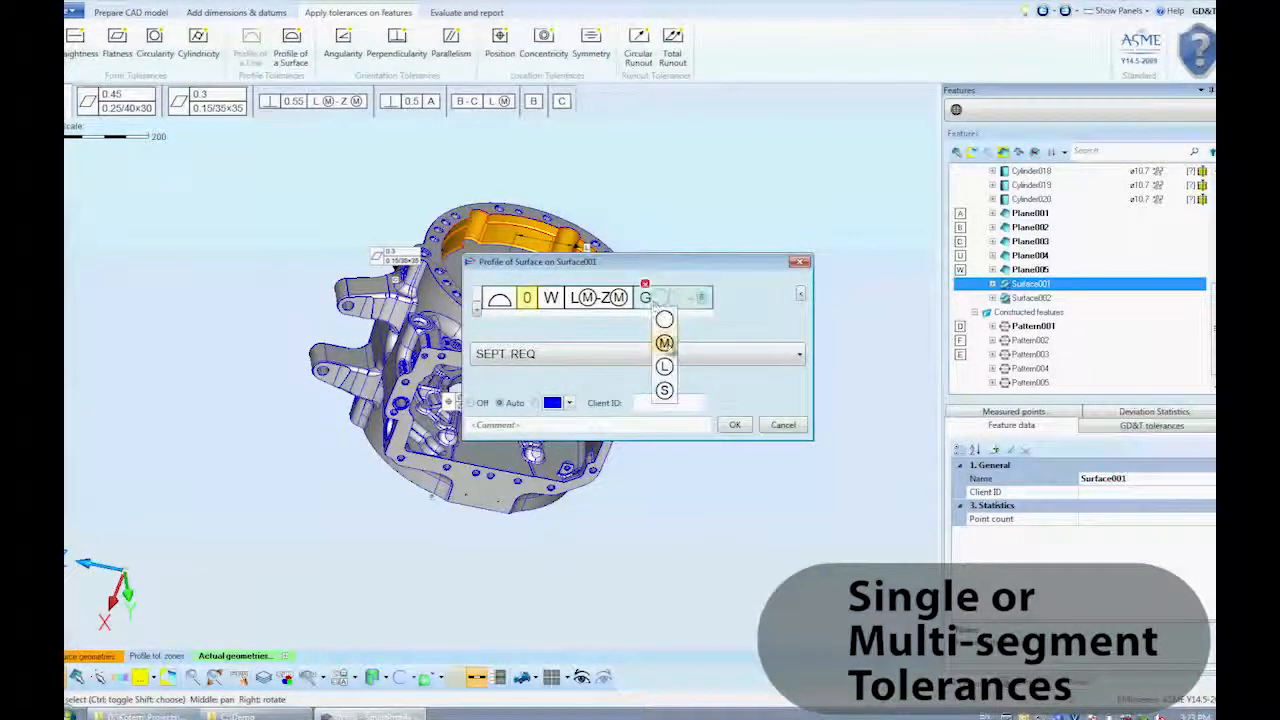
{"action": "left_click", "coordinate": [664, 343]}
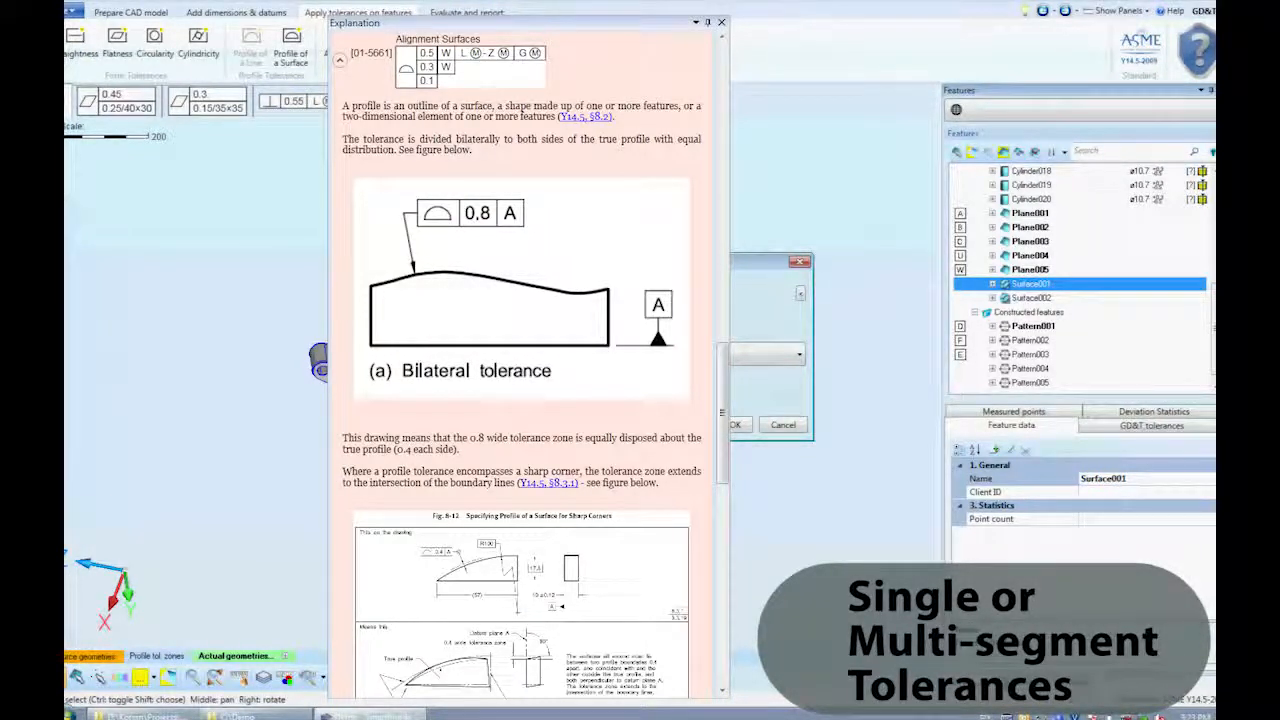
Close the Surface001 profile tolerance explanation panel.
{"action": "left_click", "coordinate": [721, 22]}
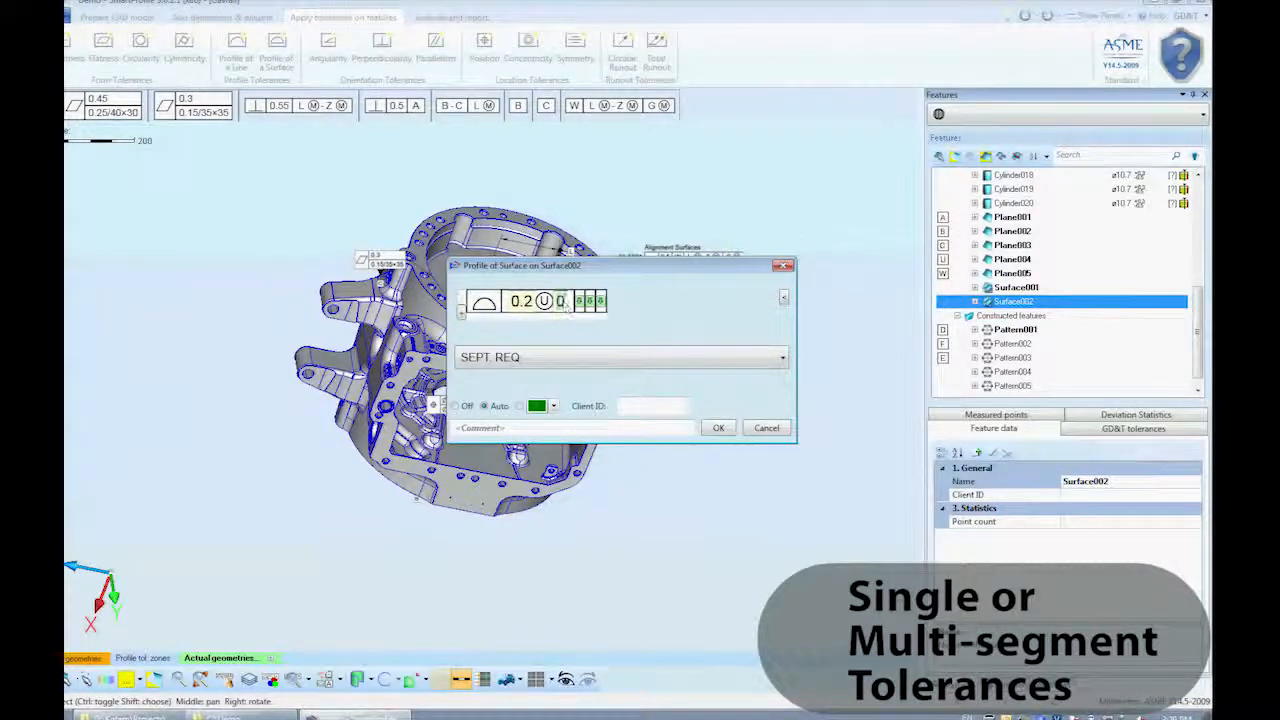
Put Surface002's tolerance in simultaneous group #1, add a 0.1 second segment, and confirm.
{"action": "left_click", "coordinate": [578, 301]}
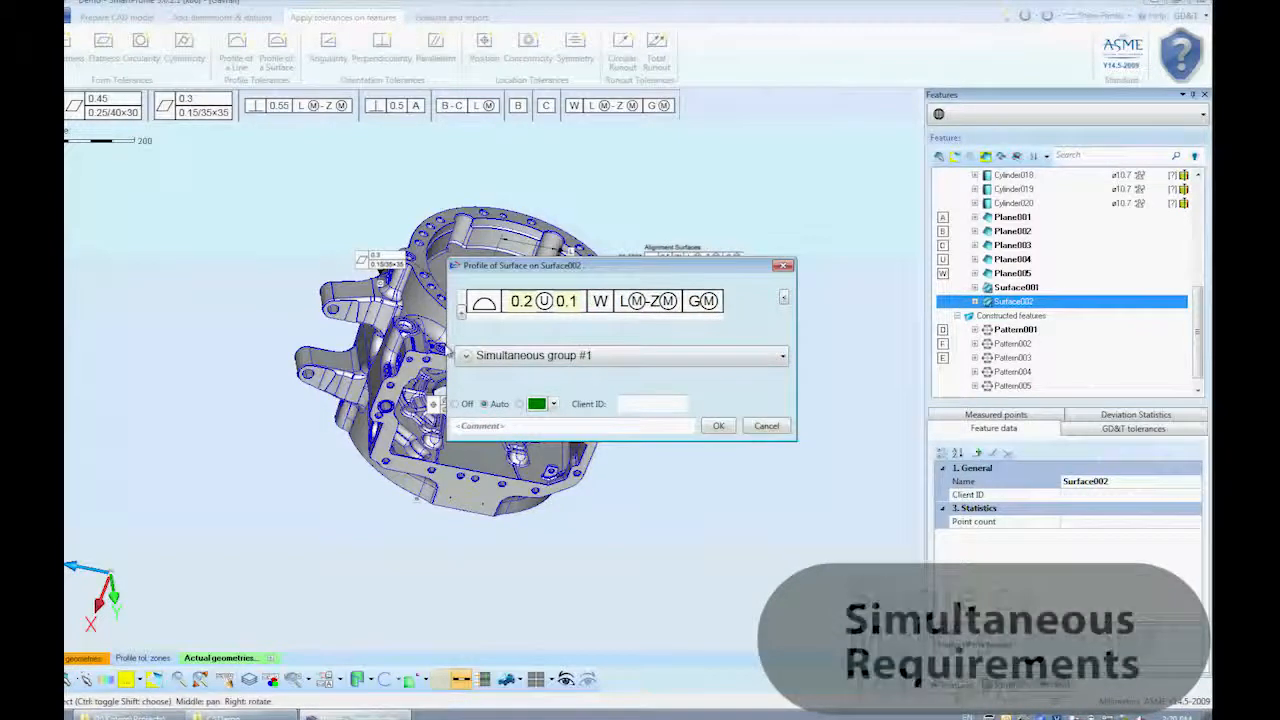
{"action": "left_click", "coordinate": [781, 355]}
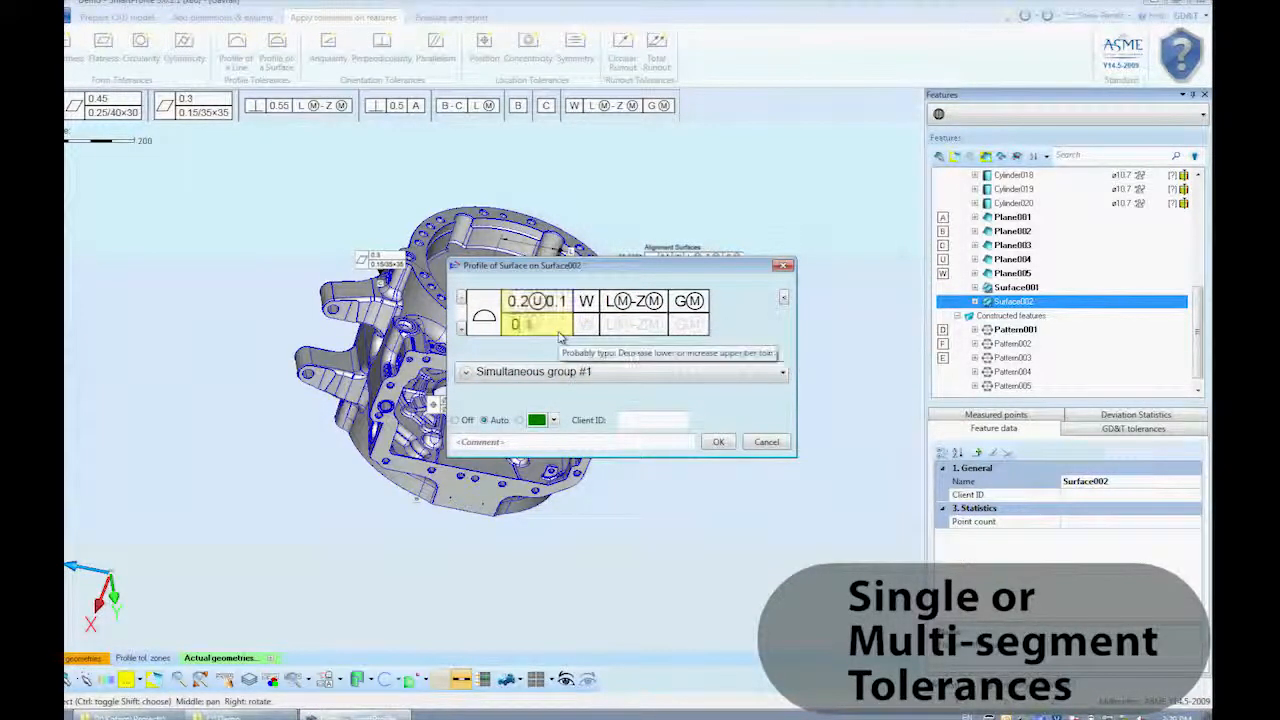
{"action": "type", "text": "0.1"}
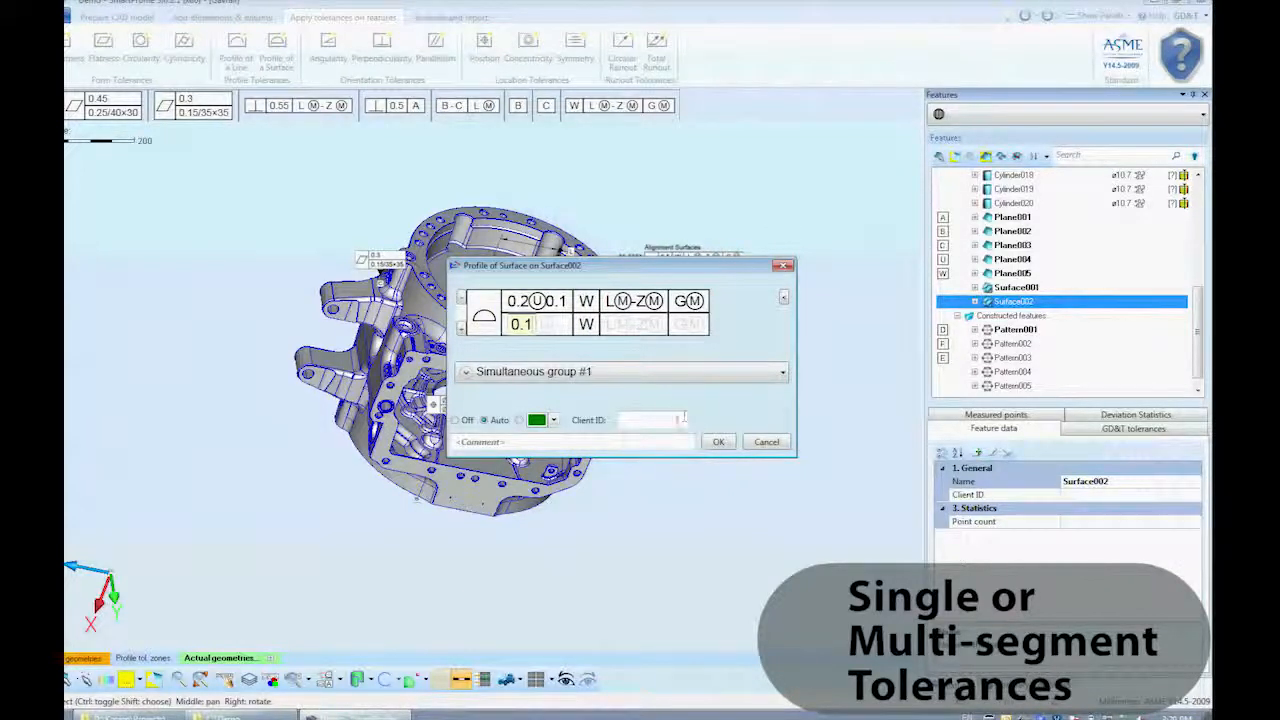
{"action": "type", "text": "01-5661"}
{"action": "type", "text": "Inner Surfaces"}
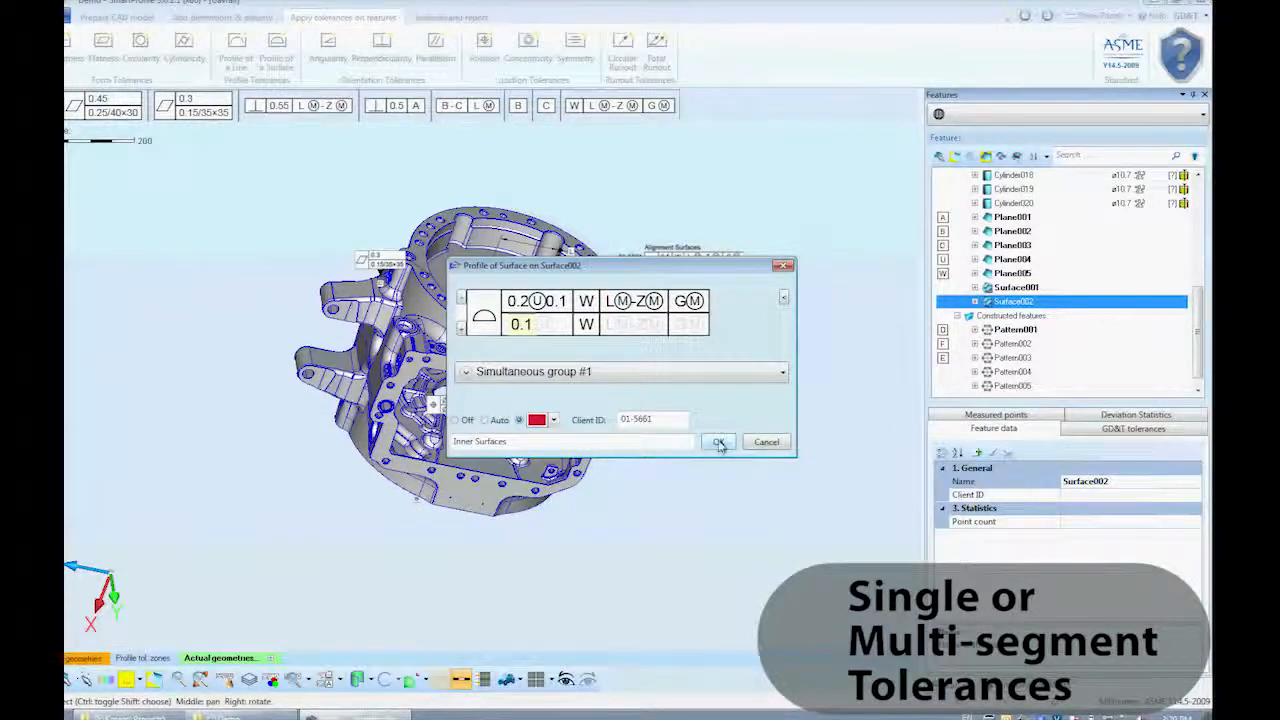
{"action": "left_click", "coordinate": [718, 441]}
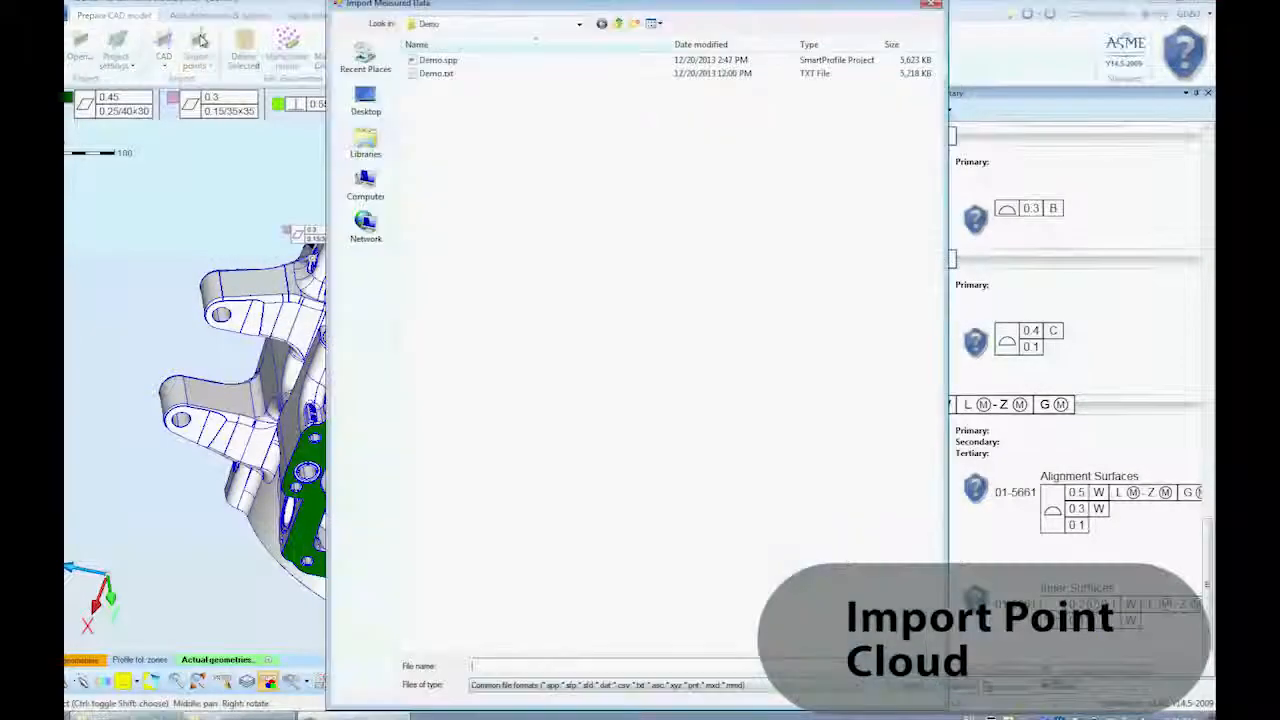
Load Demo.txt measured points and advance past the delimiter step.
{"action": "left_click", "coordinate": [437, 73]}
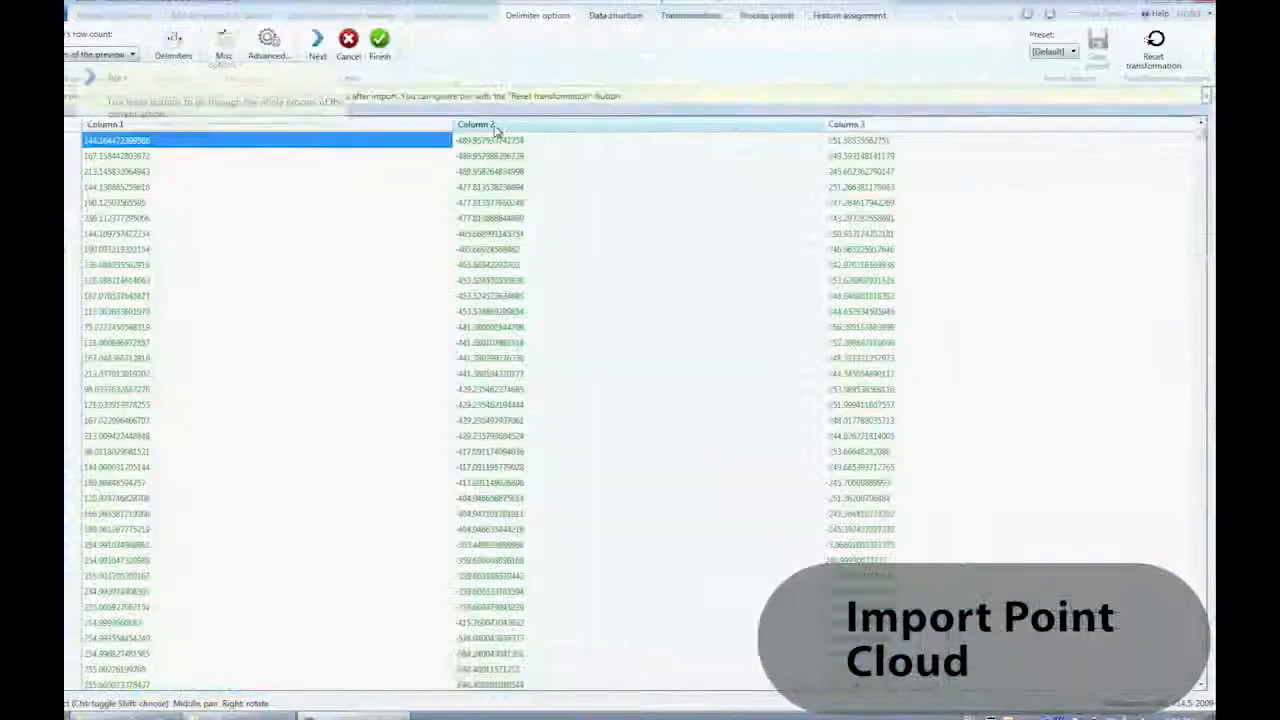
{"action": "mouse_move", "coordinate": [318, 45]}
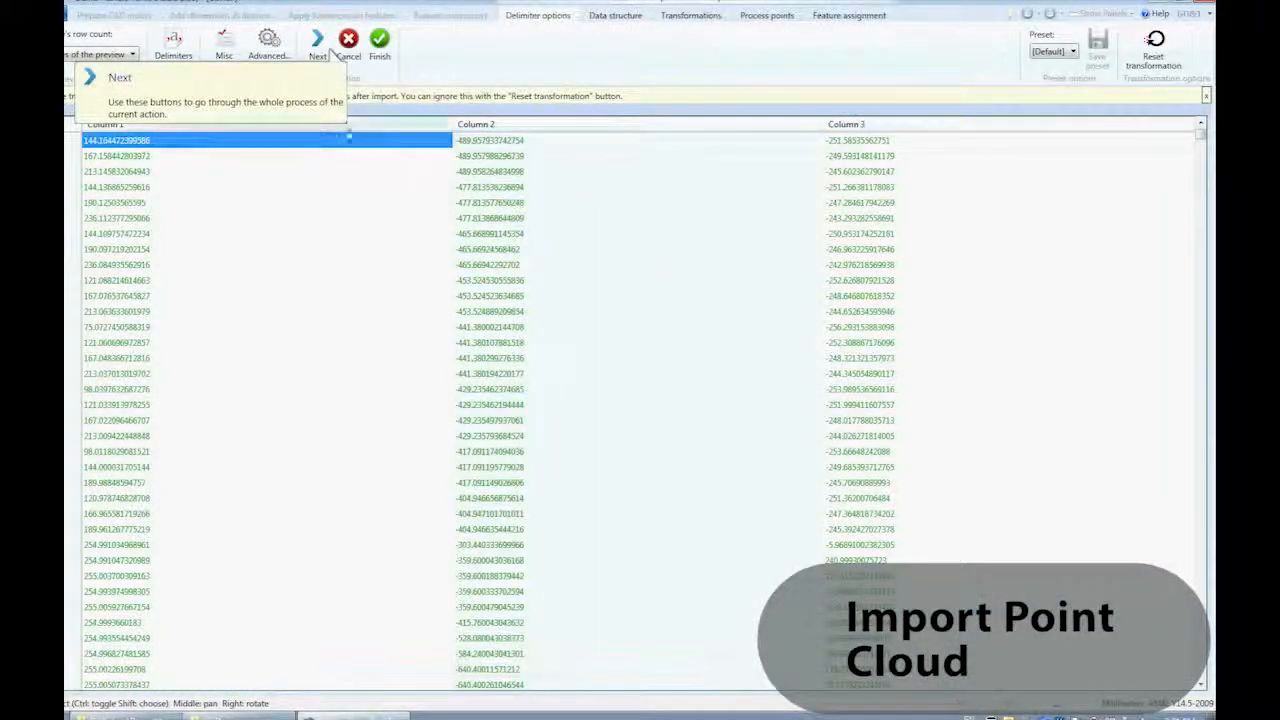
{"action": "left_click", "coordinate": [317, 50]}
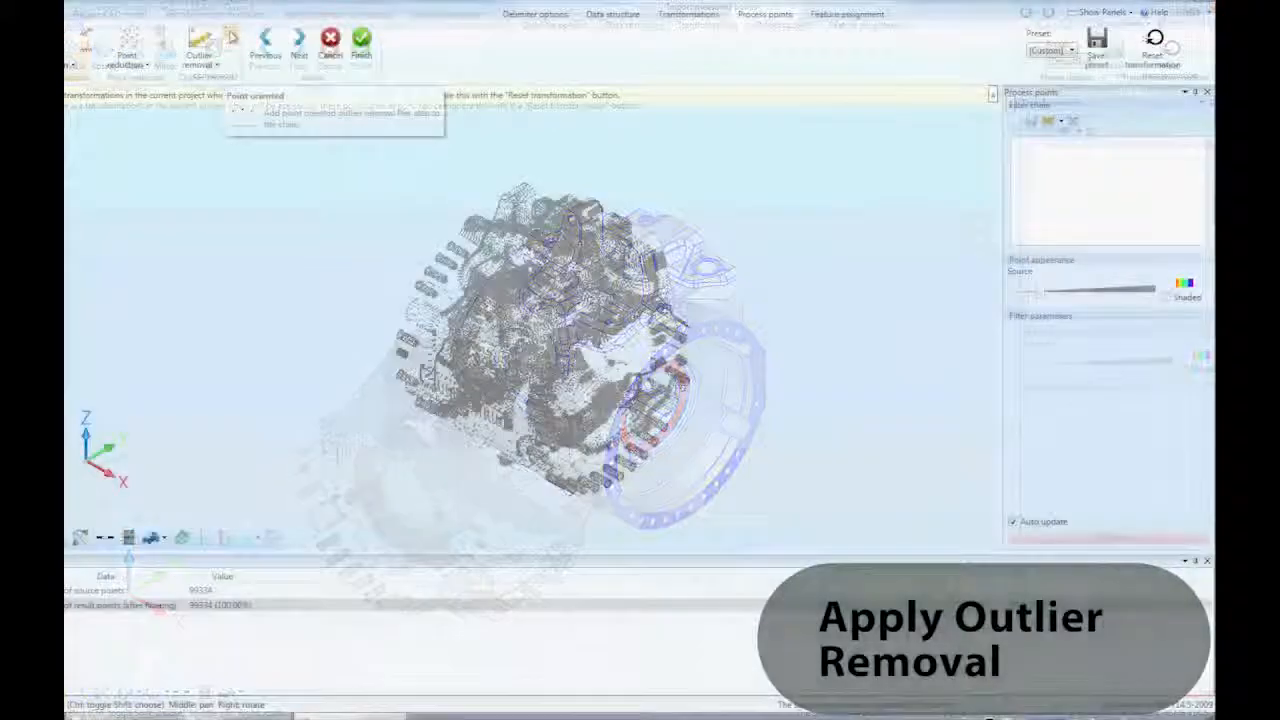
Run outlier removal on the imported measured point cloud.
{"action": "left_click", "coordinate": [198, 45]}
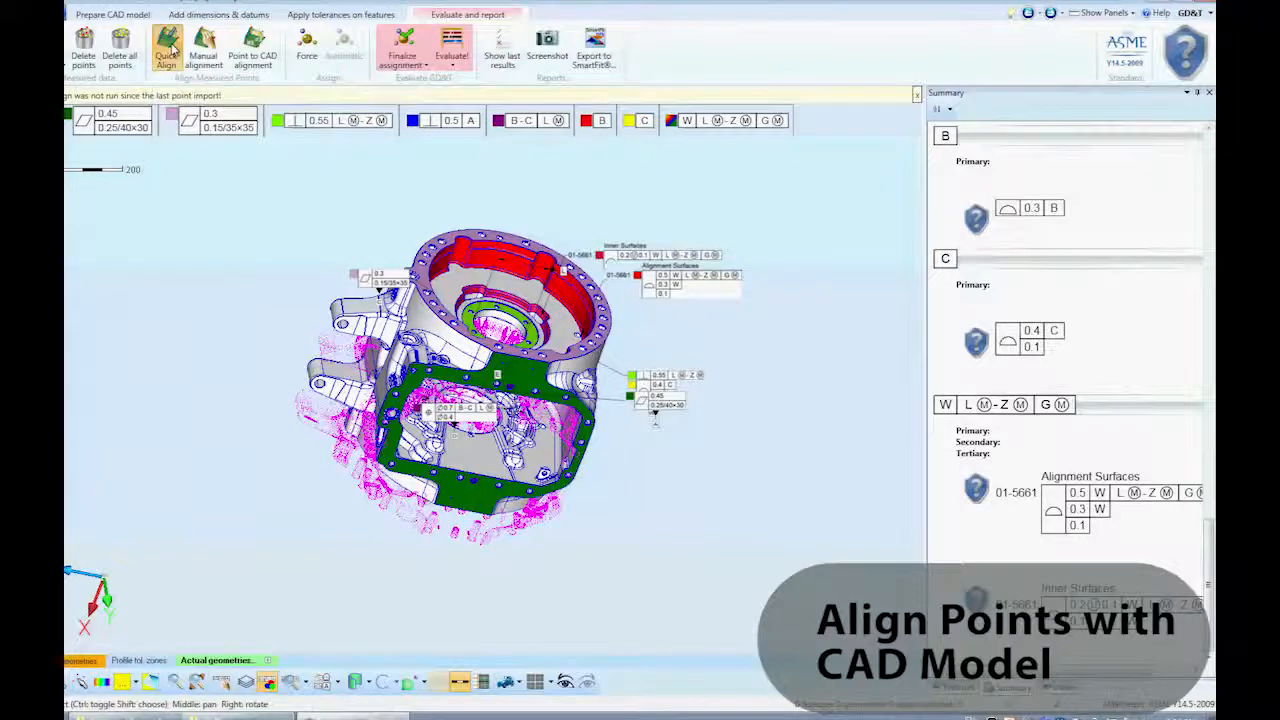
Quick-align the points, finalize feature assignment, and evaluate: all 32 features and 9 FCFs pass.
{"action": "left_click", "coordinate": [166, 50]}
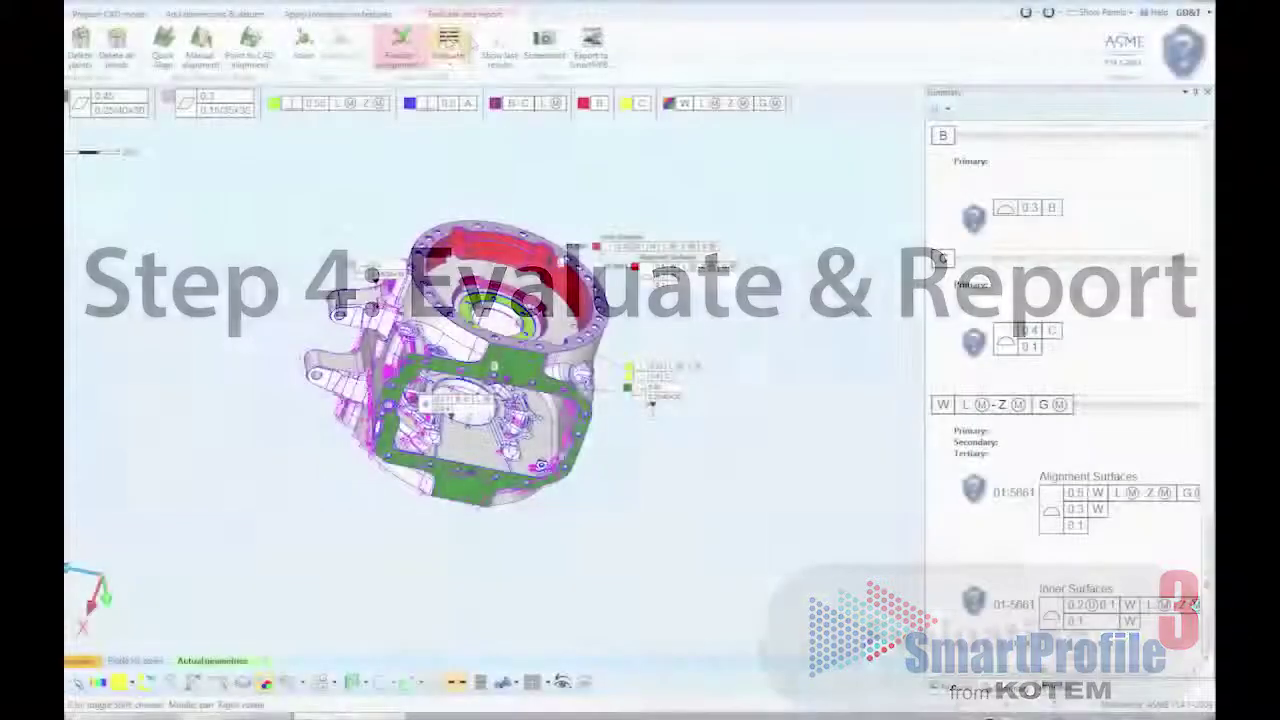
{"action": "left_click", "coordinate": [448, 50]}
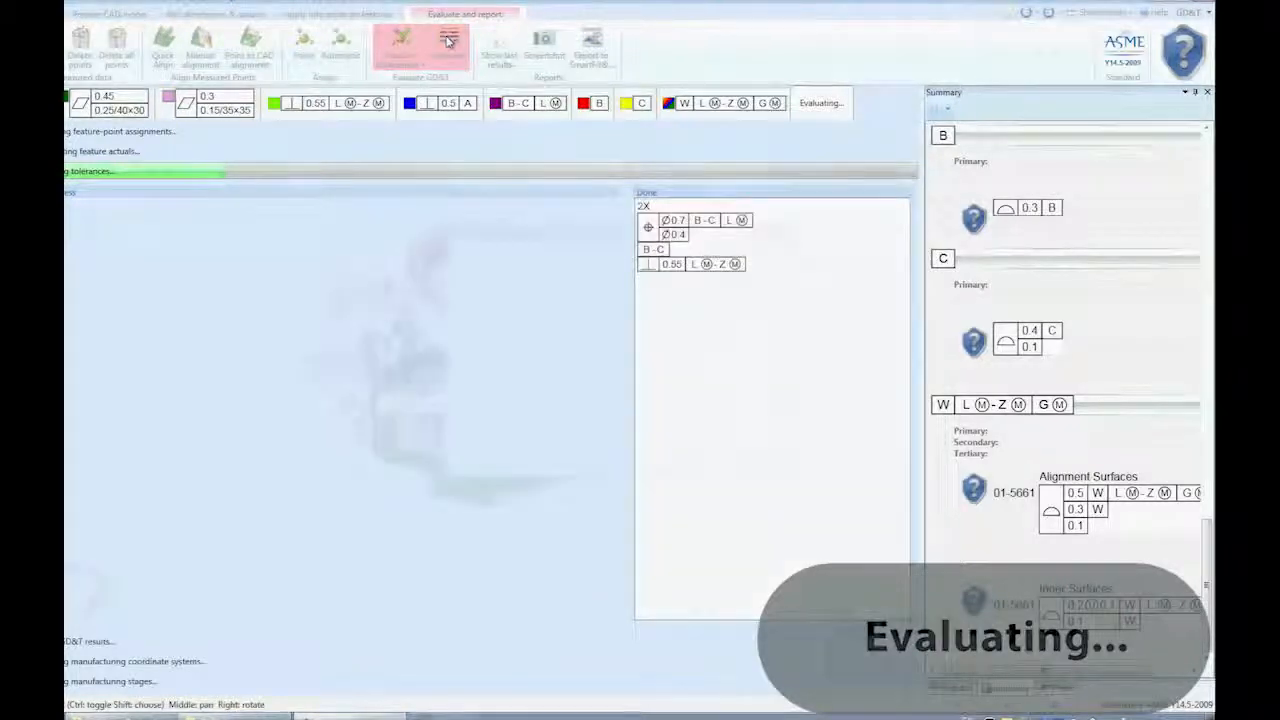
{"action": "left_click", "coordinate": [448, 48]}
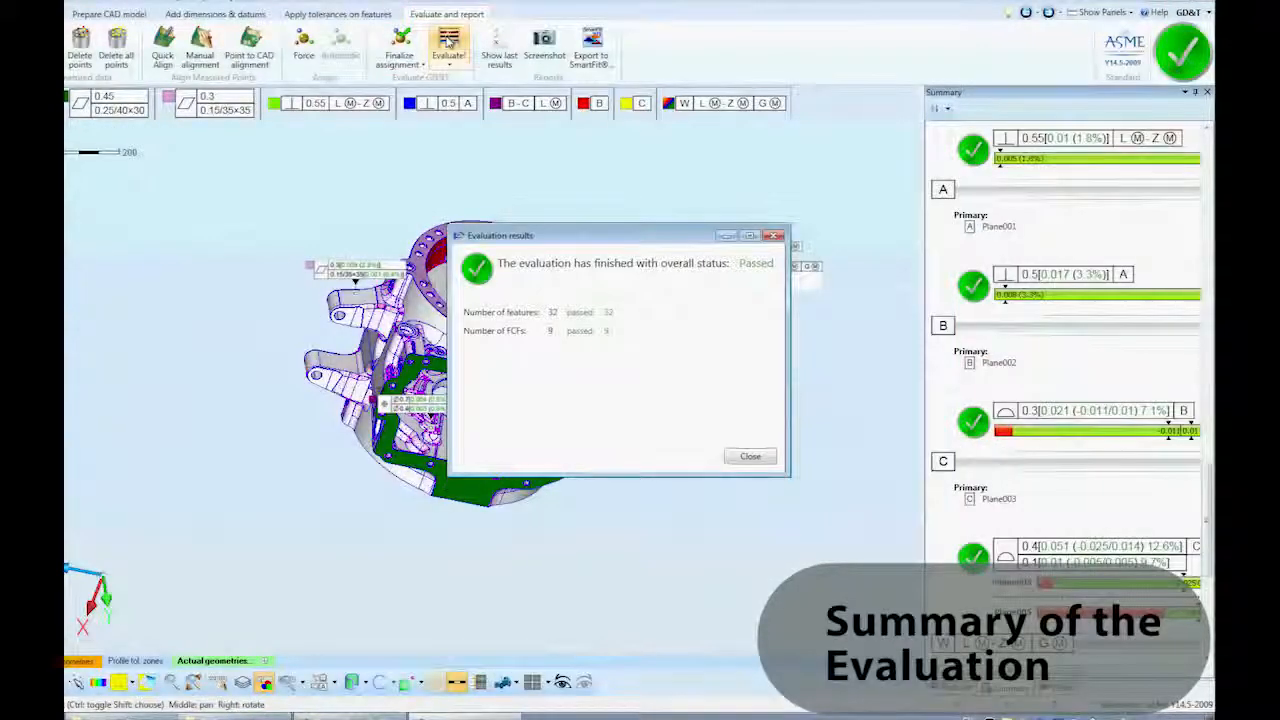
Close the evaluation results and limit deviation labels to the worst 0.5% of points.
{"action": "left_click", "coordinate": [750, 456]}
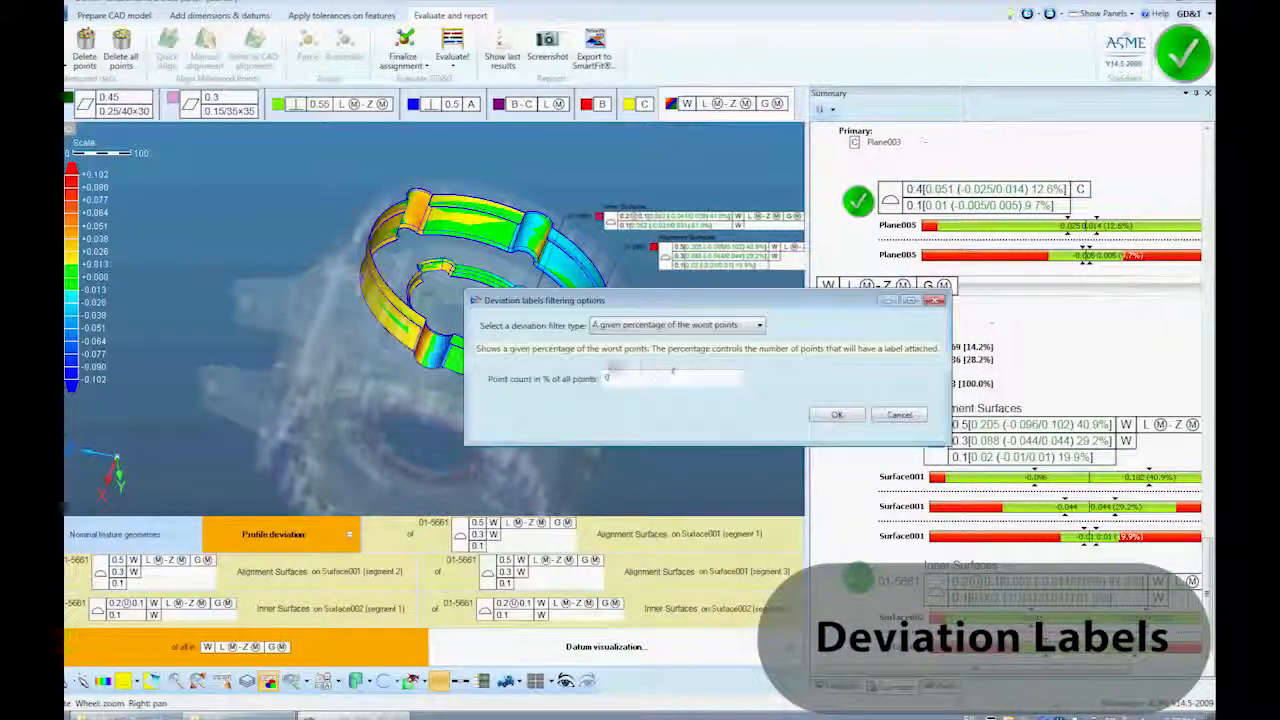
{"action": "type", "text": "0.5"}
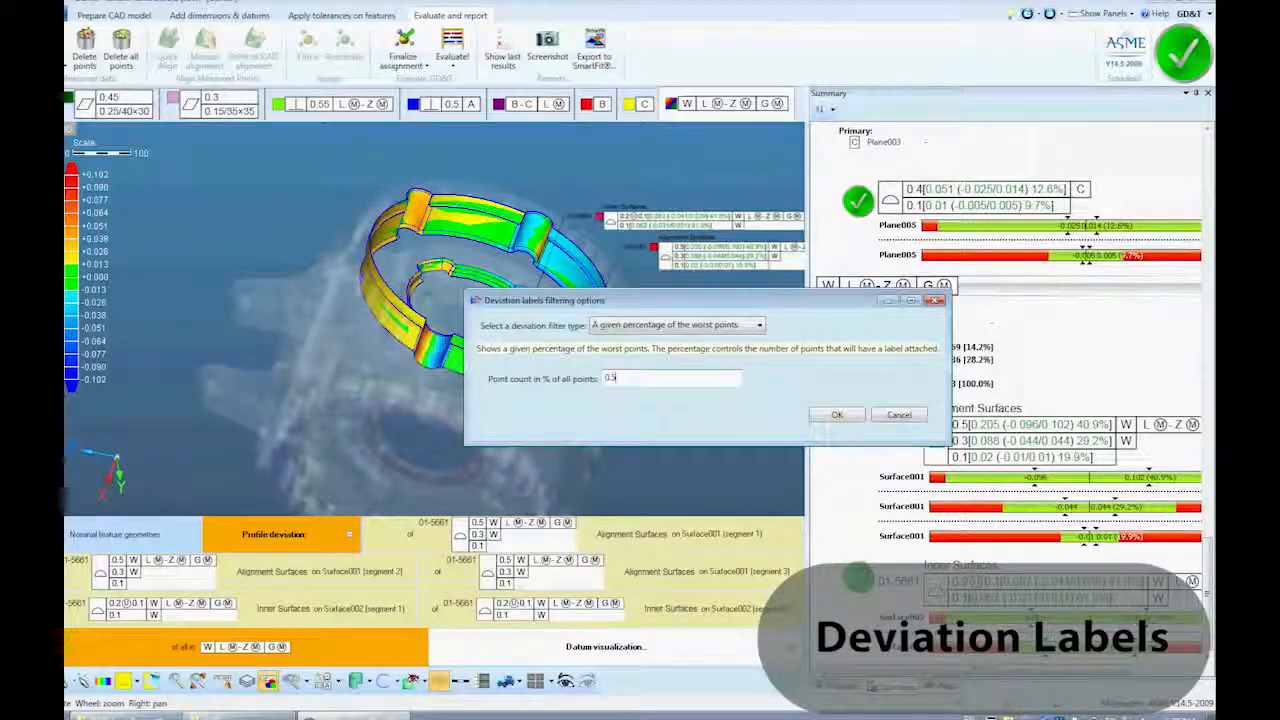
Apply the worst-points label filter, view the deviation statistics histogram, and open the module list.
{"action": "left_click", "coordinate": [837, 414]}
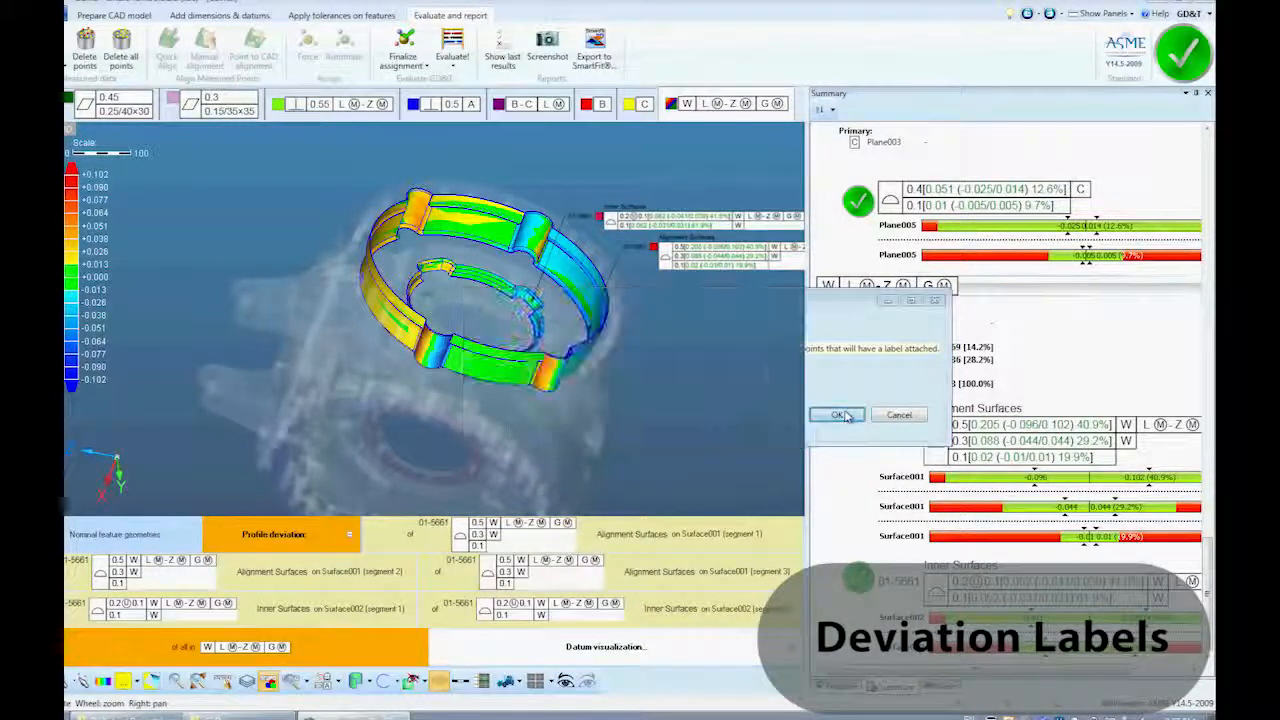
{"action": "left_click", "coordinate": [838, 415]}
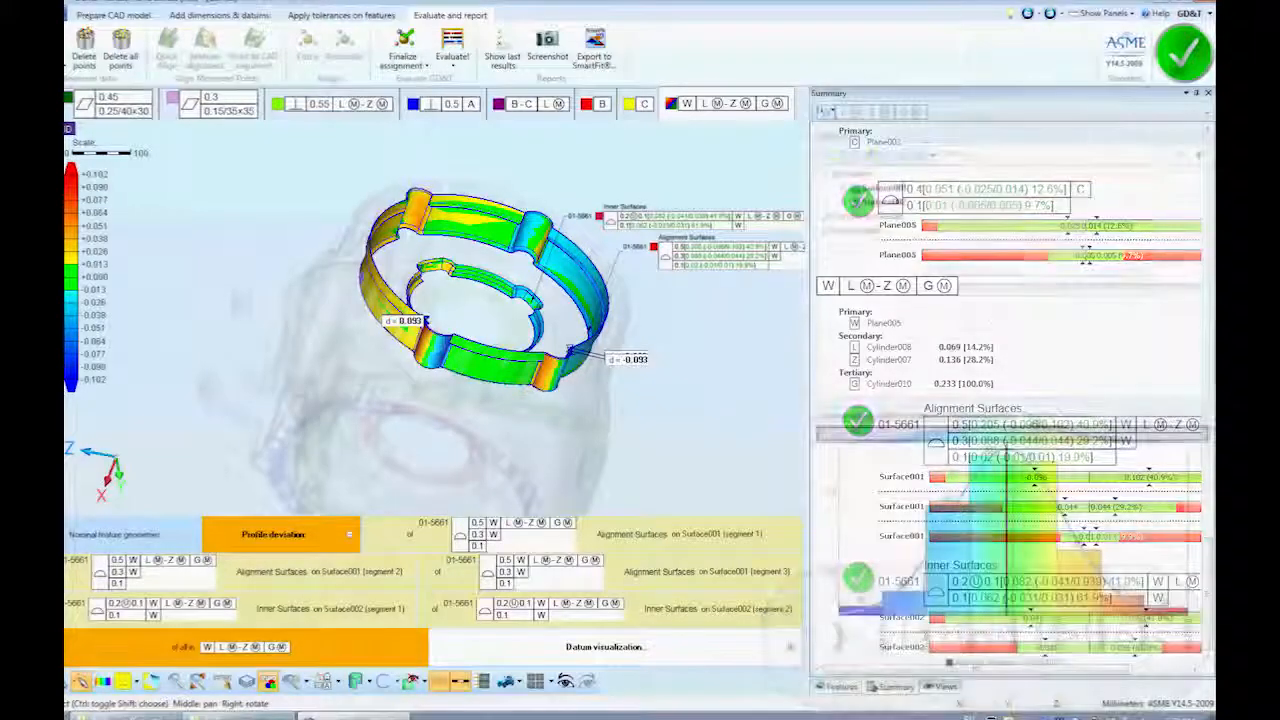
{"action": "left_click", "coordinate": [1008, 327]}
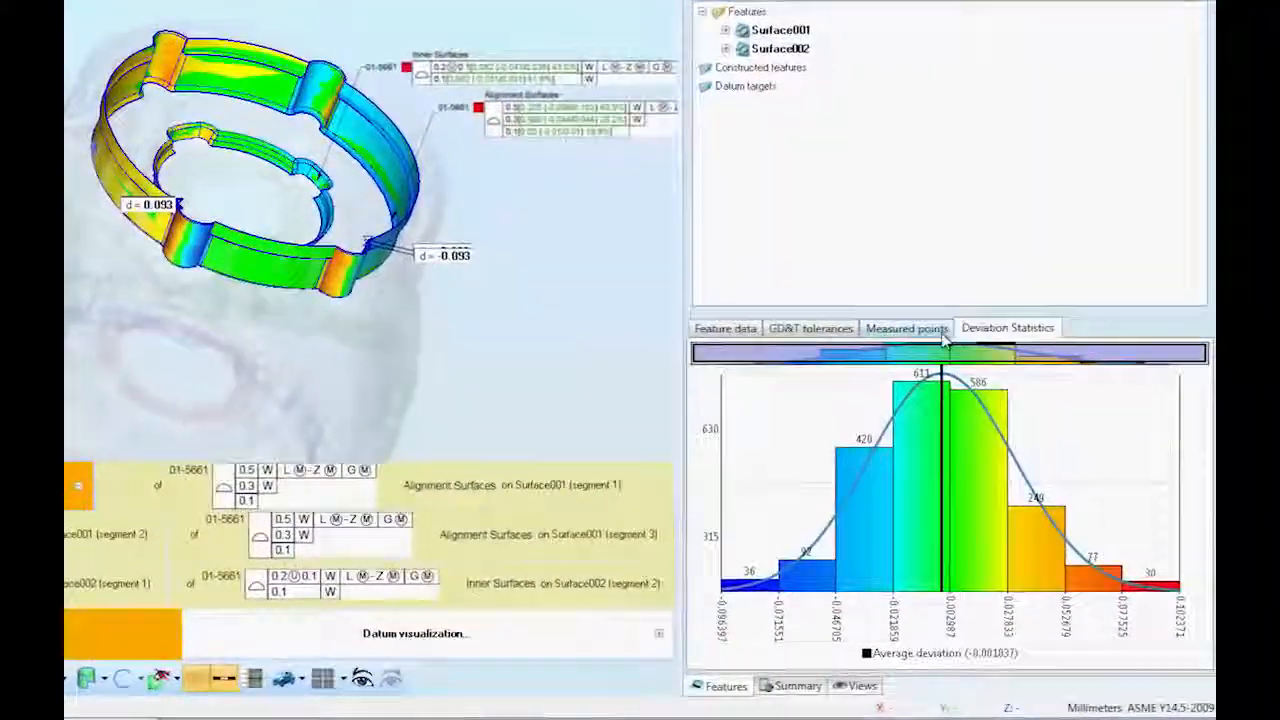
{"action": "left_click", "coordinate": [906, 328]}
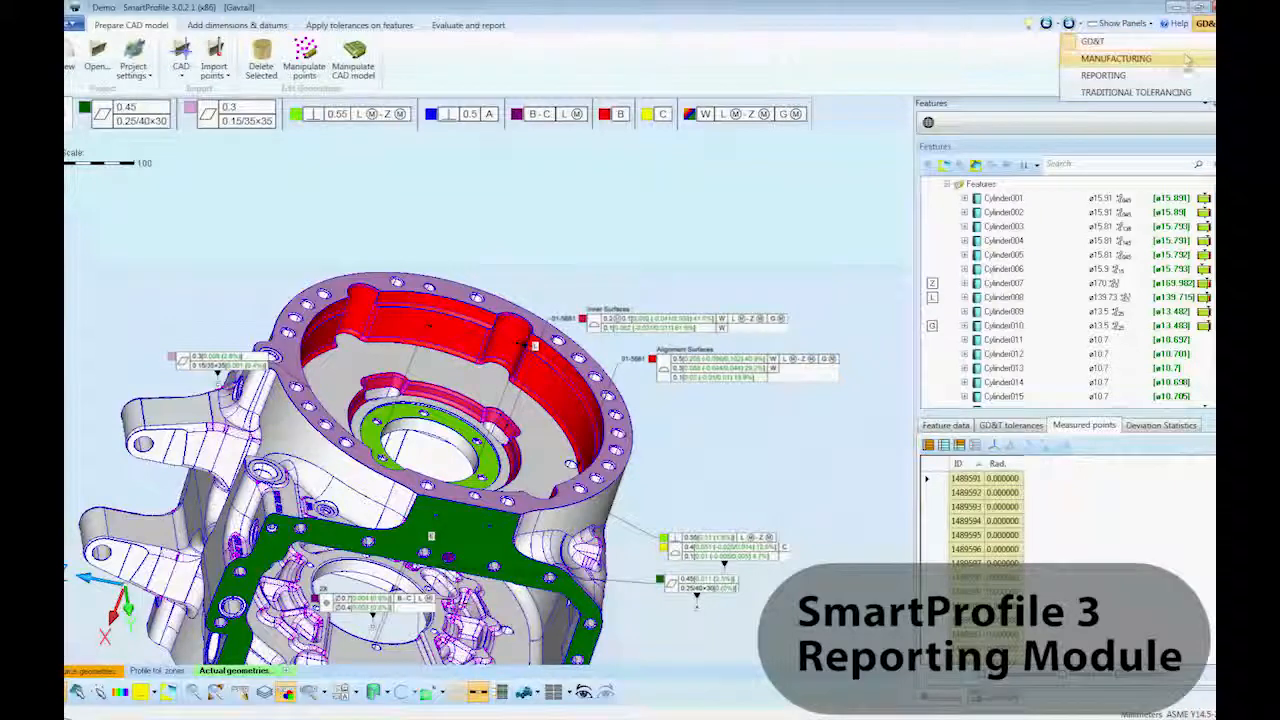
Switch to the Reporting module and drag the GD&T view item into the custom report.
{"action": "left_click", "coordinate": [1103, 75]}
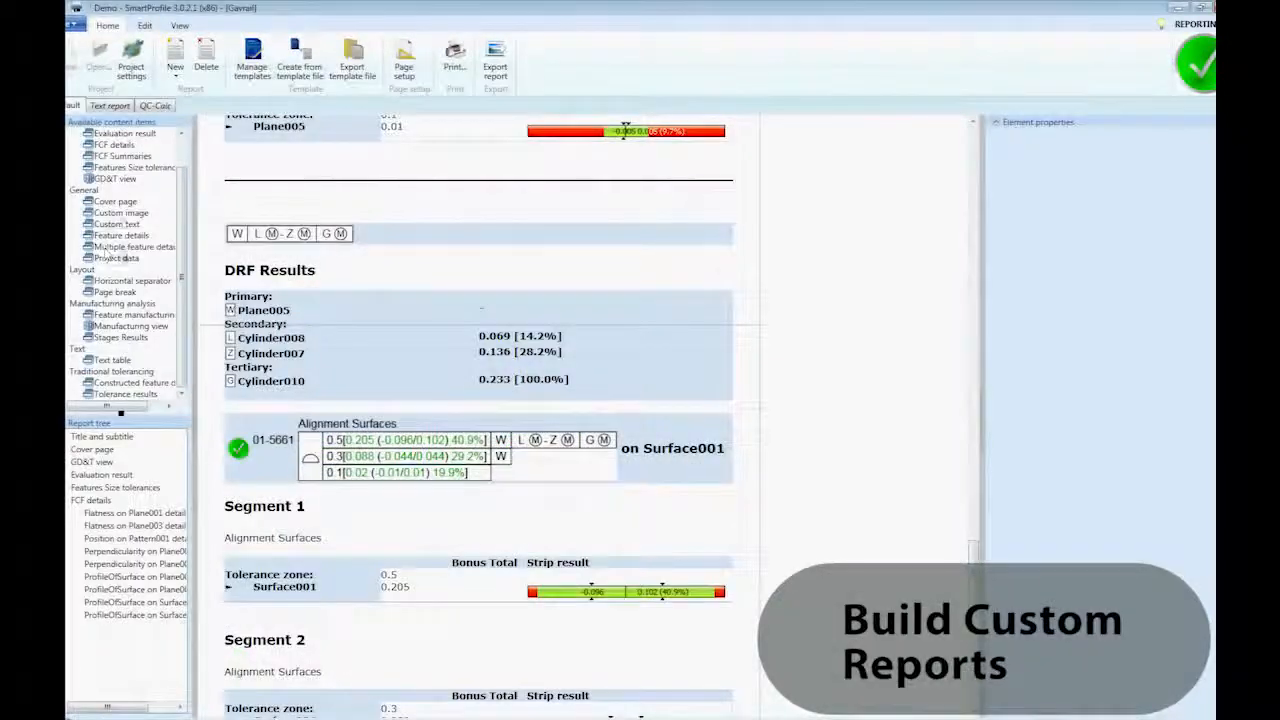
{"action": "left_click", "coordinate": [114, 178]}
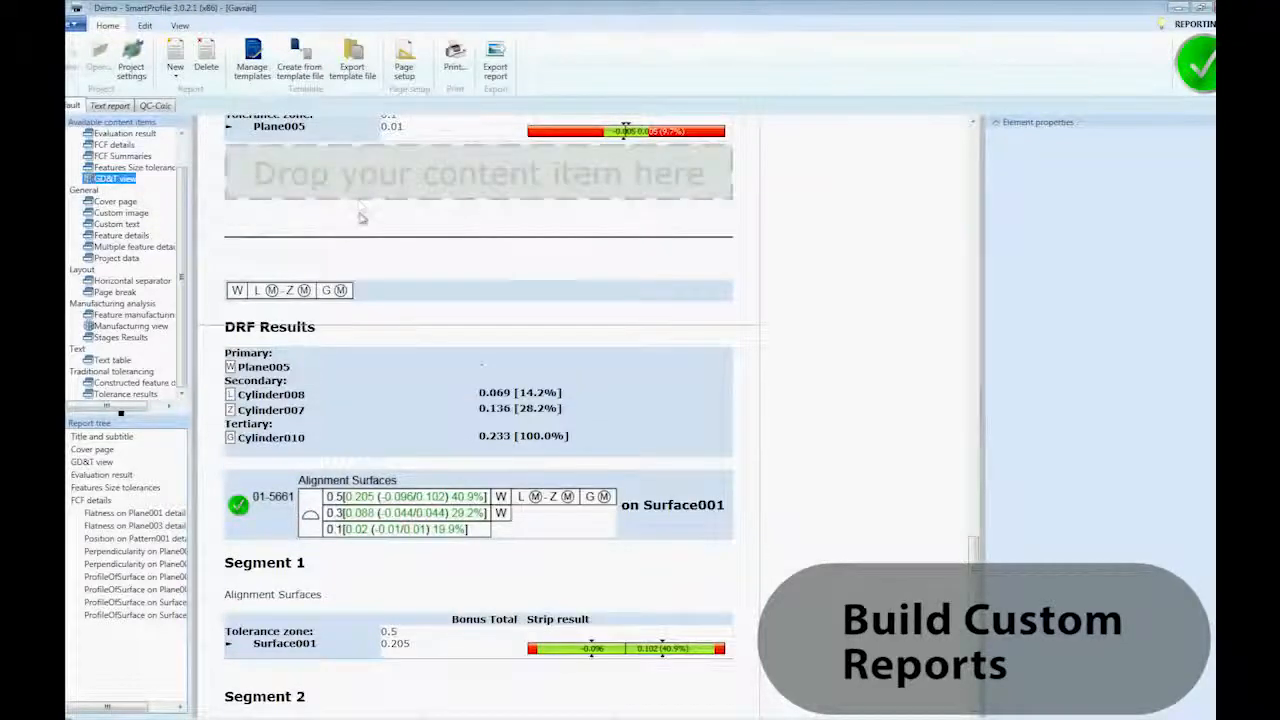